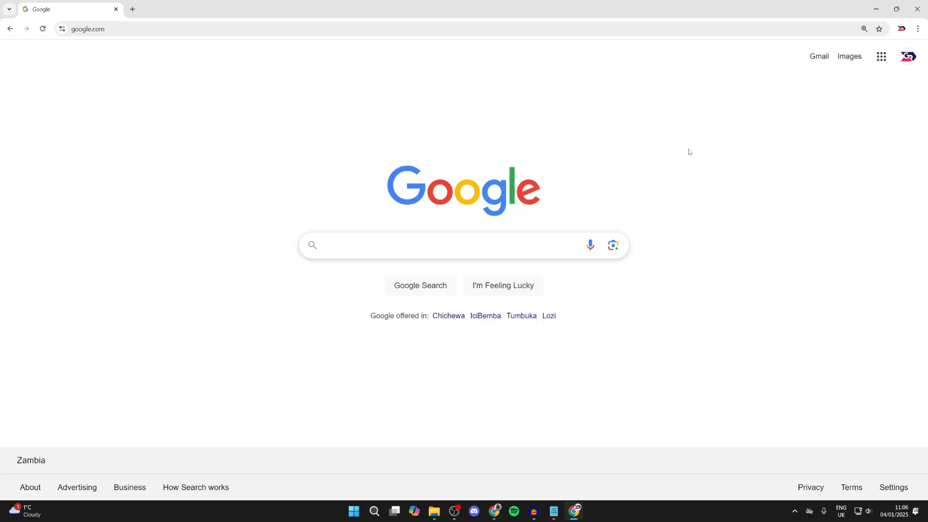
mouse_move(881, 56)
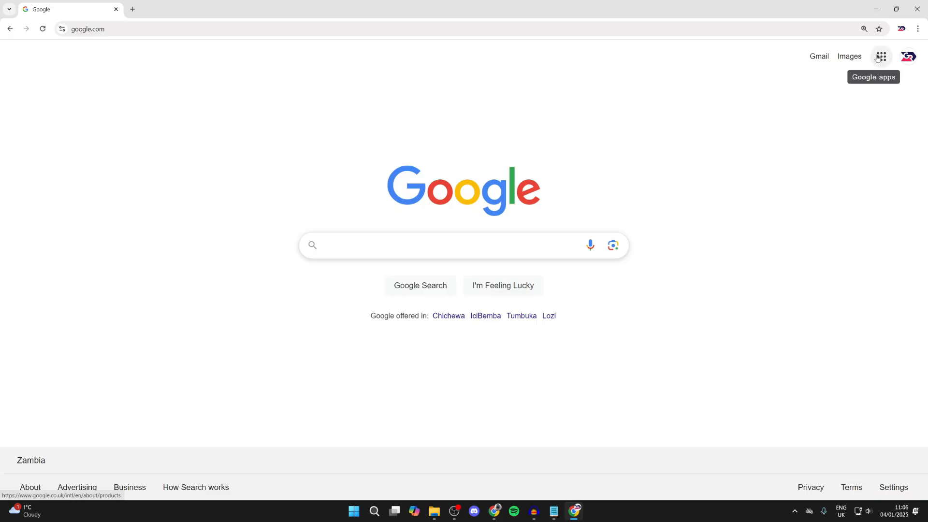
- Launch Google Drive from the Google apps grid on the search homepage
click(880, 56)
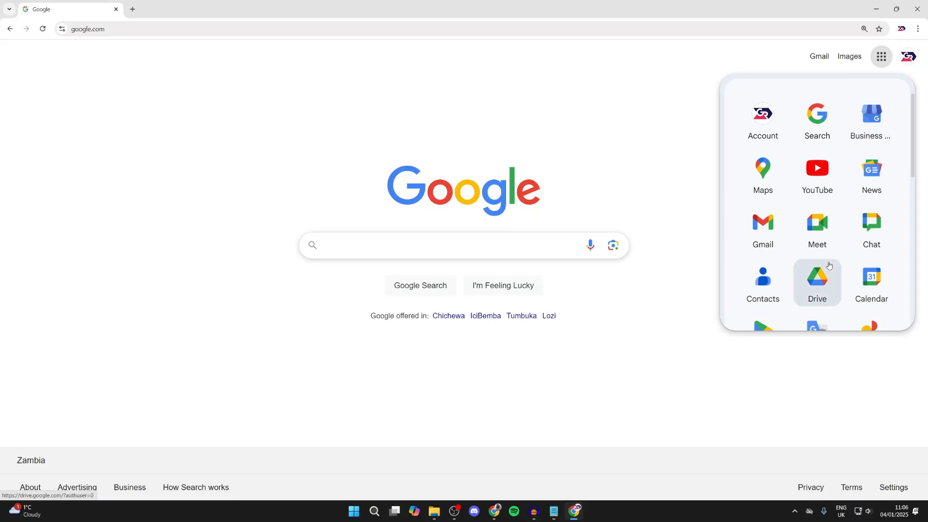
click(817, 279)
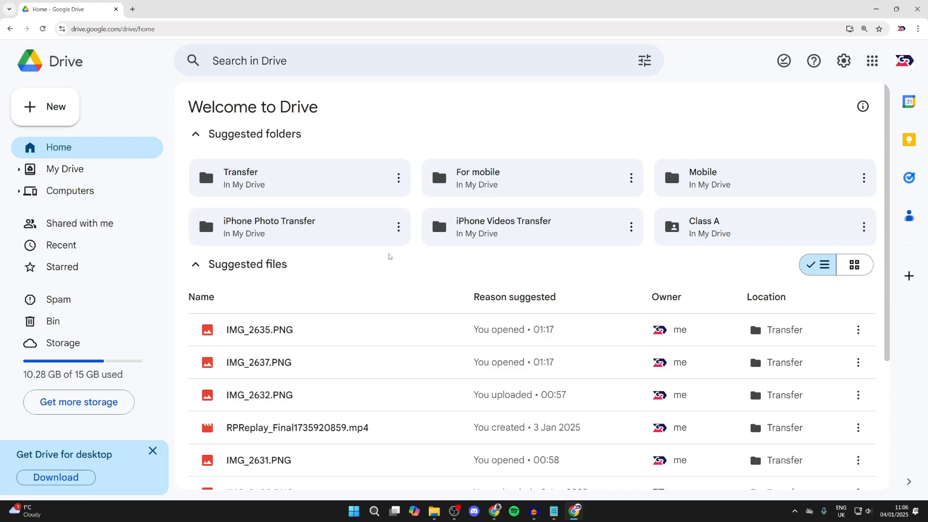
mouse_move(272, 24)
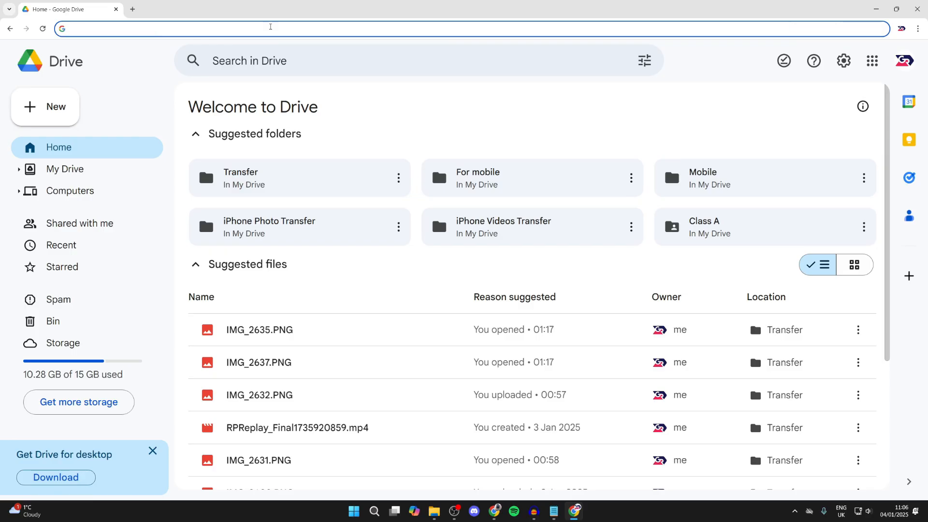
- Navigate the browser to takeout.google.com
text(takeout.google.com/?pli=1)
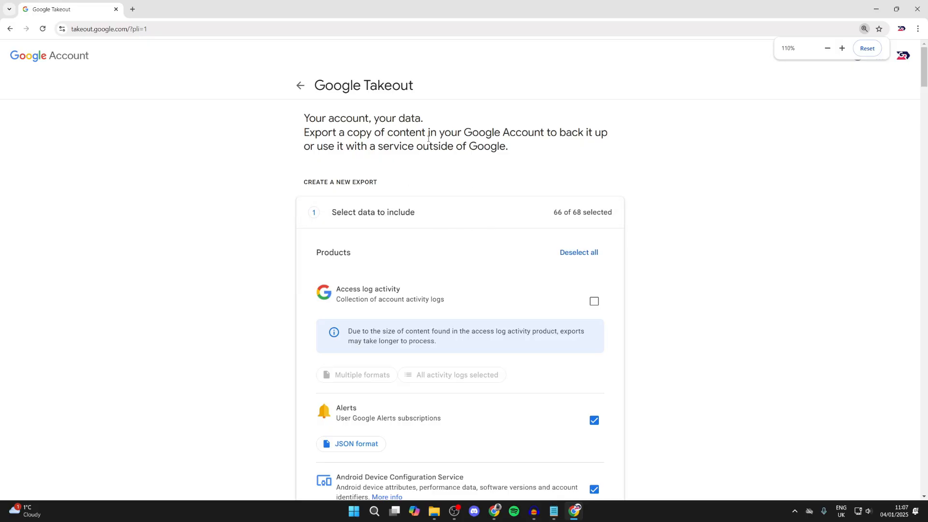
- Deselect all products, tick only Drive, and proceed to the next step
click(578, 252)
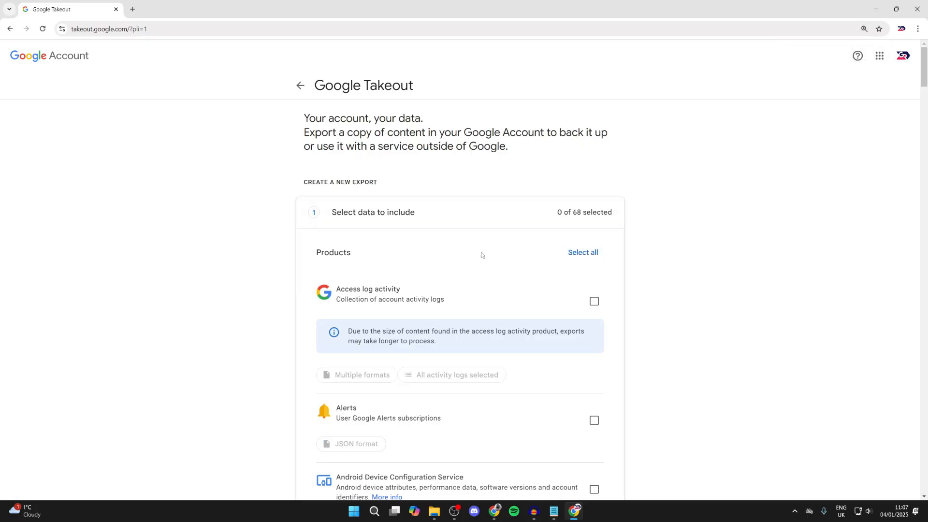
scroll(down, 3)
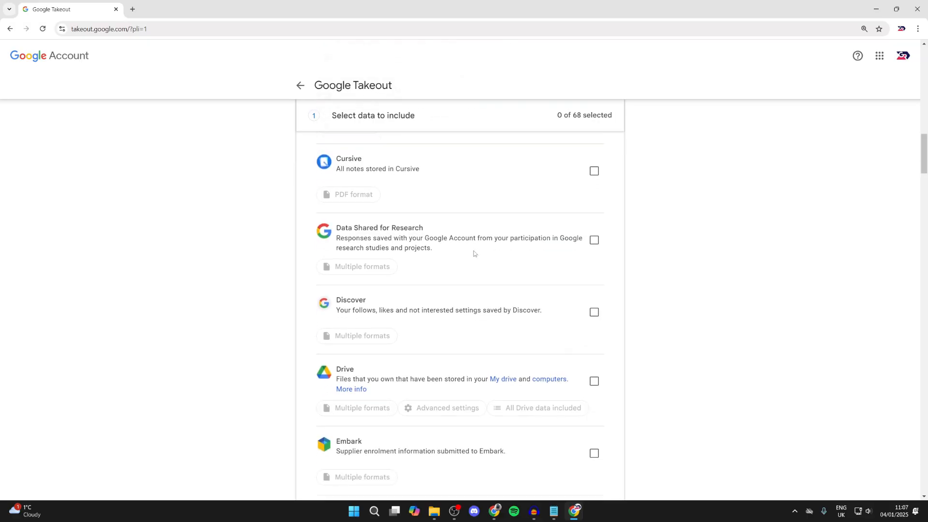
scroll(down, 3)
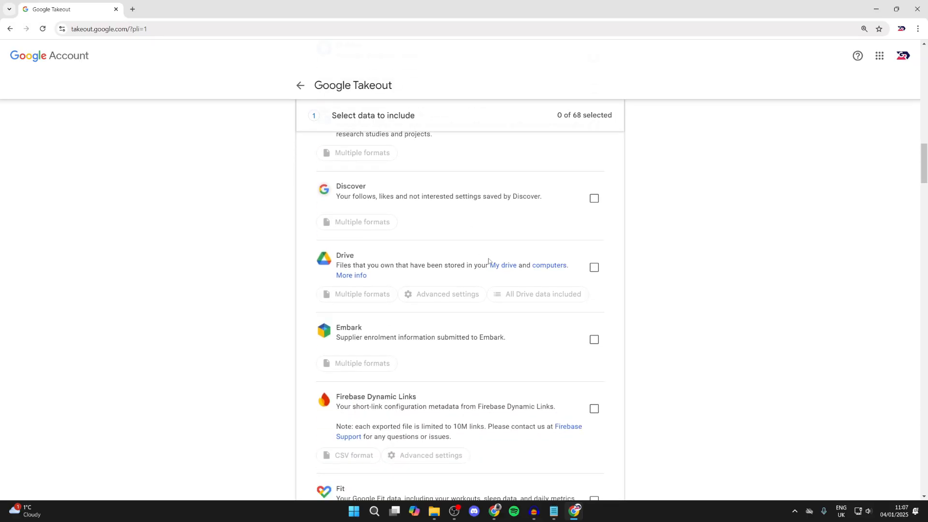
click(594, 267)
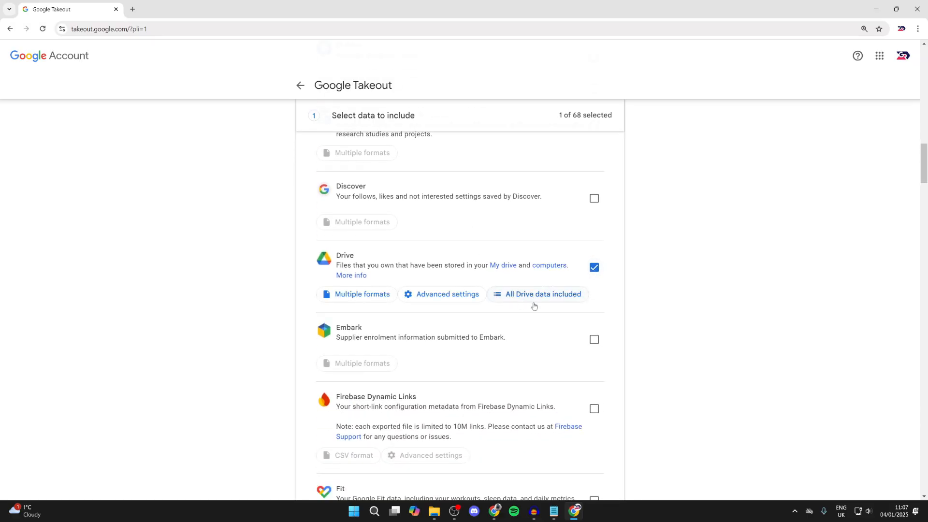
scroll(down, 3)
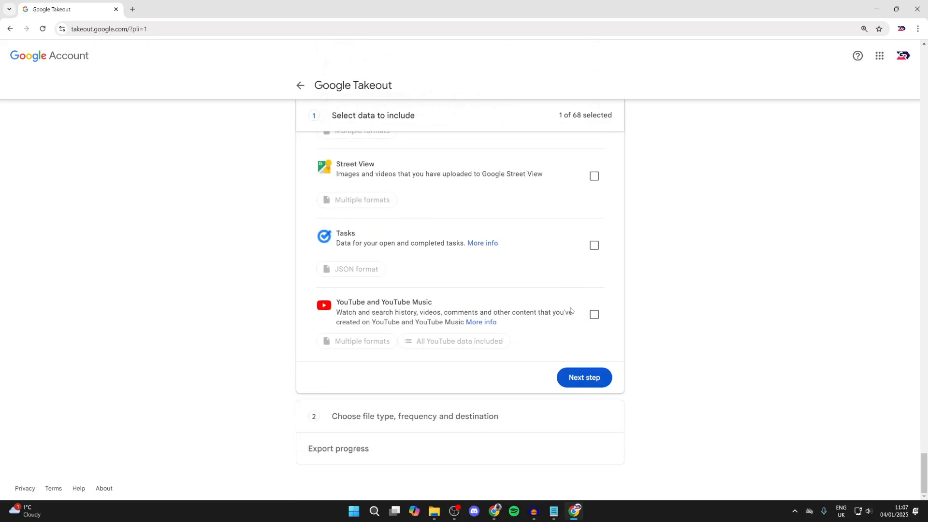
click(583, 377)
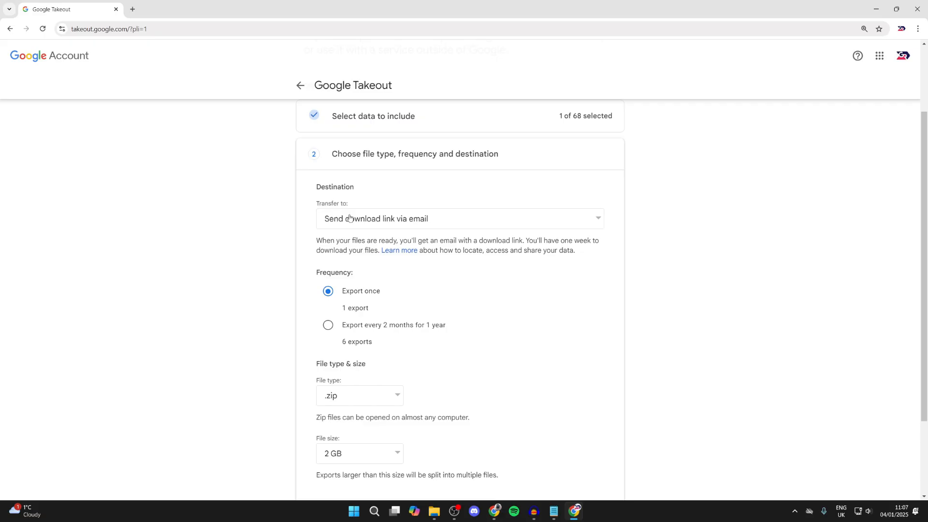
- Create a one-time export sent as an email download link in 2 GB .zip files
click(459, 219)
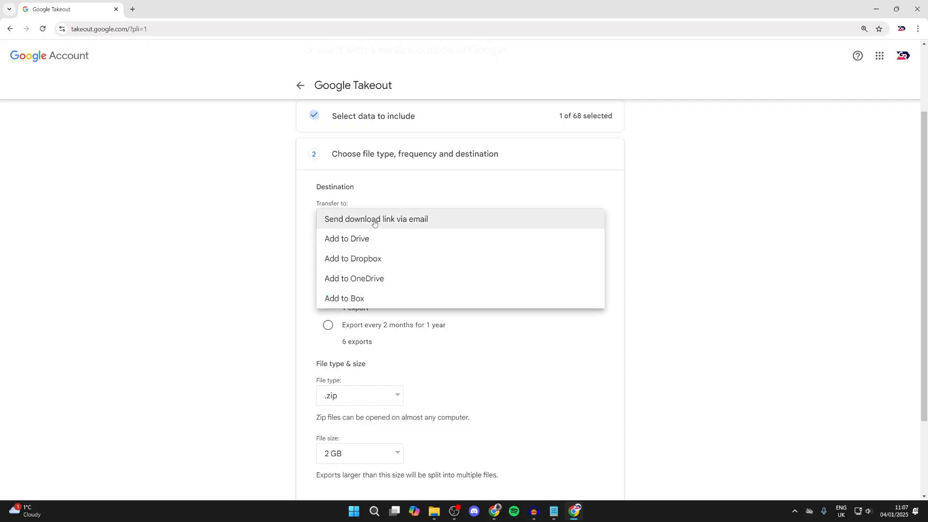
click(376, 219)
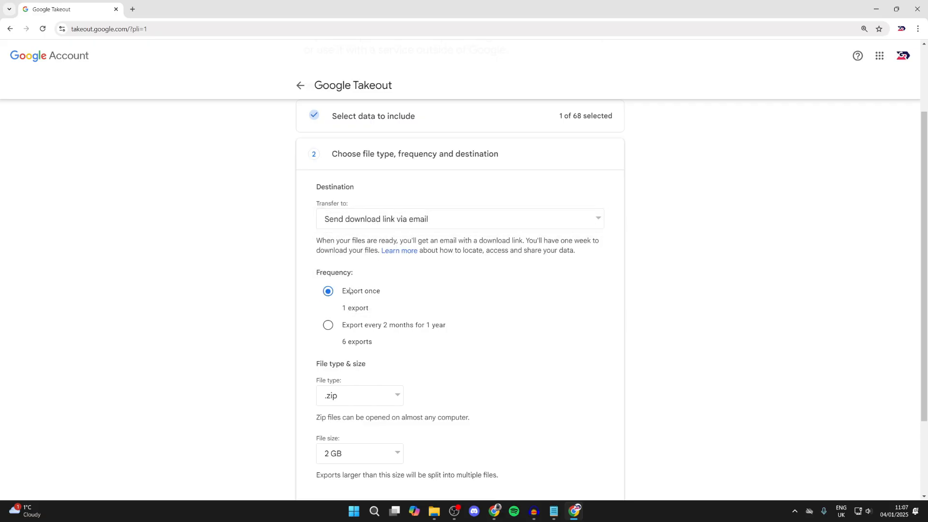
scroll(down, 3)
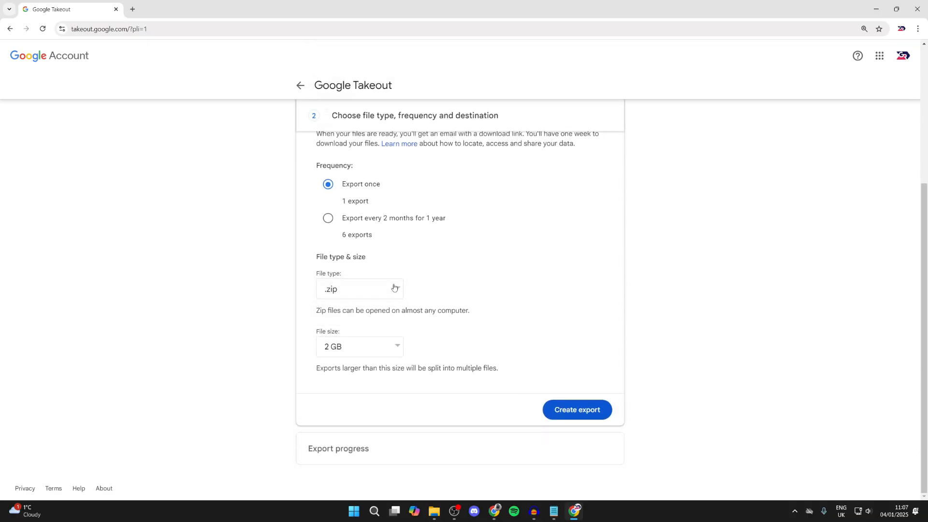
click(359, 346)
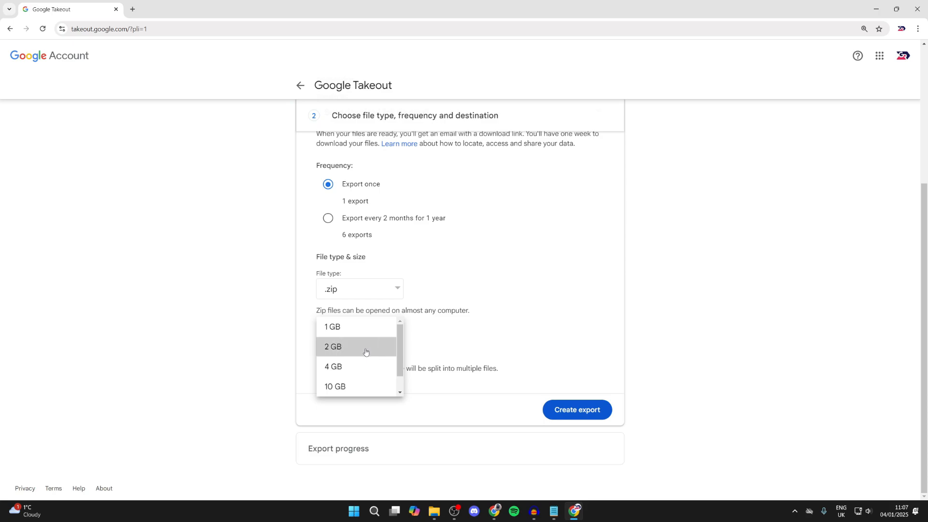
click(333, 346)
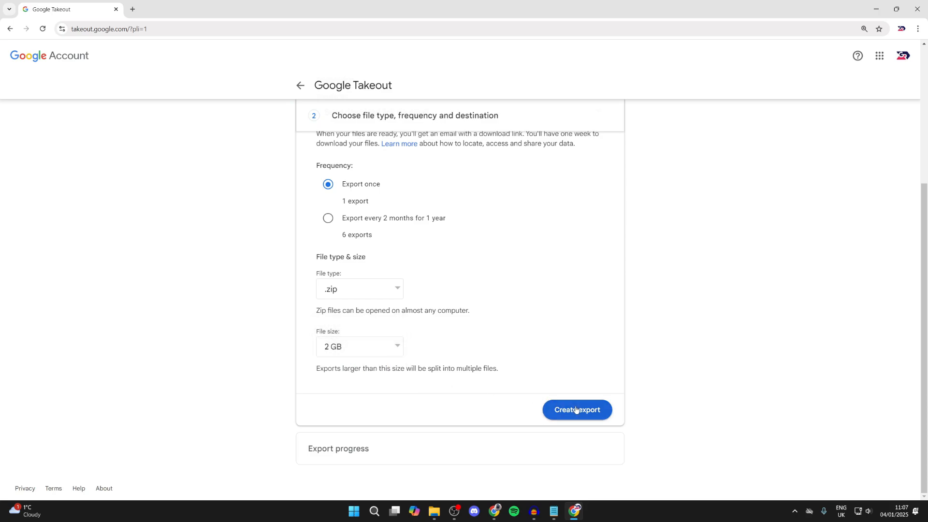
click(577, 410)
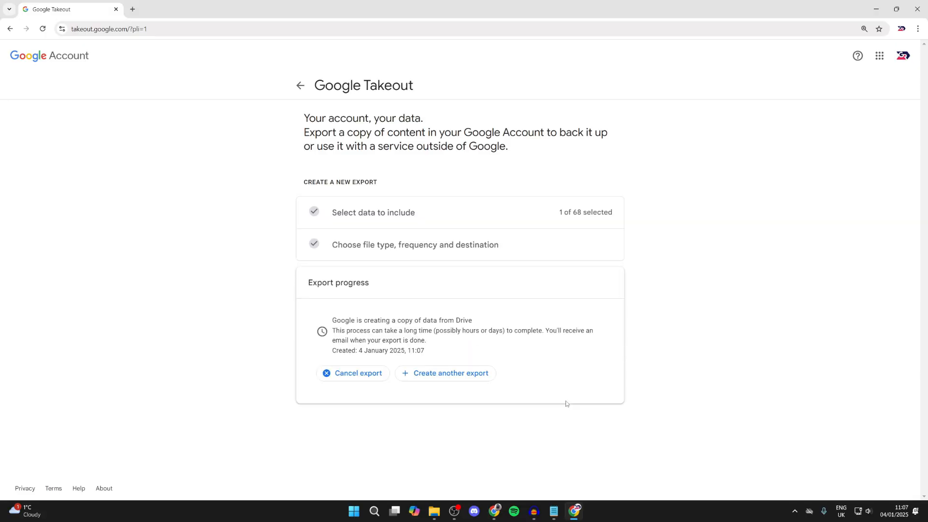
mouse_move(412, 338)
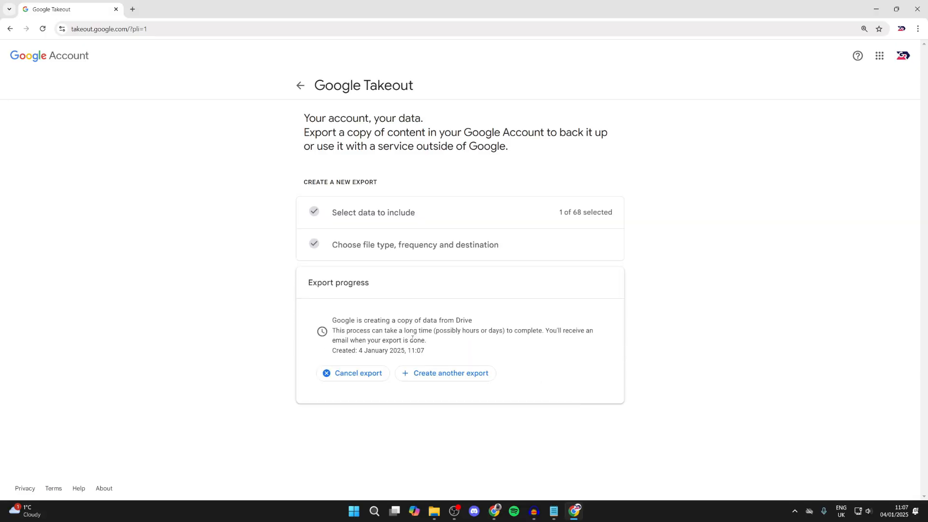
- Show a finished Takeout download email in the Gmail tab
click(177, 8)
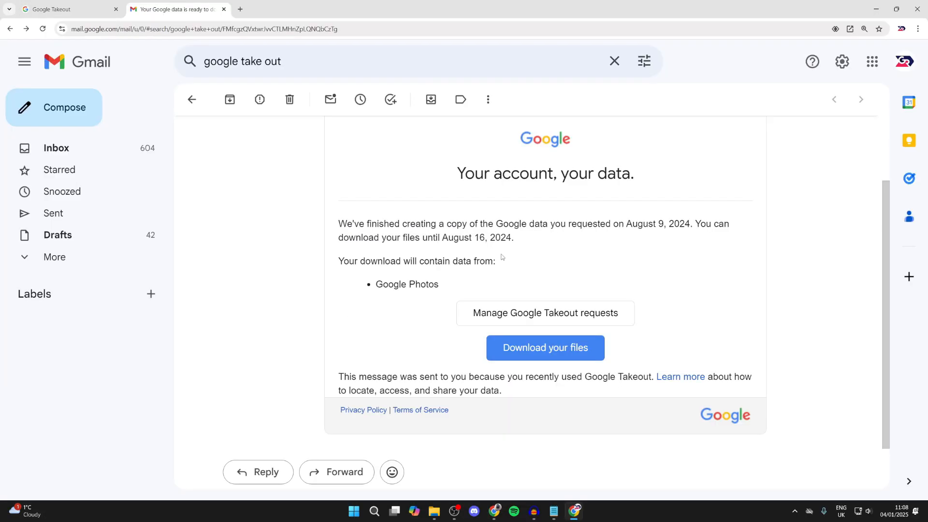